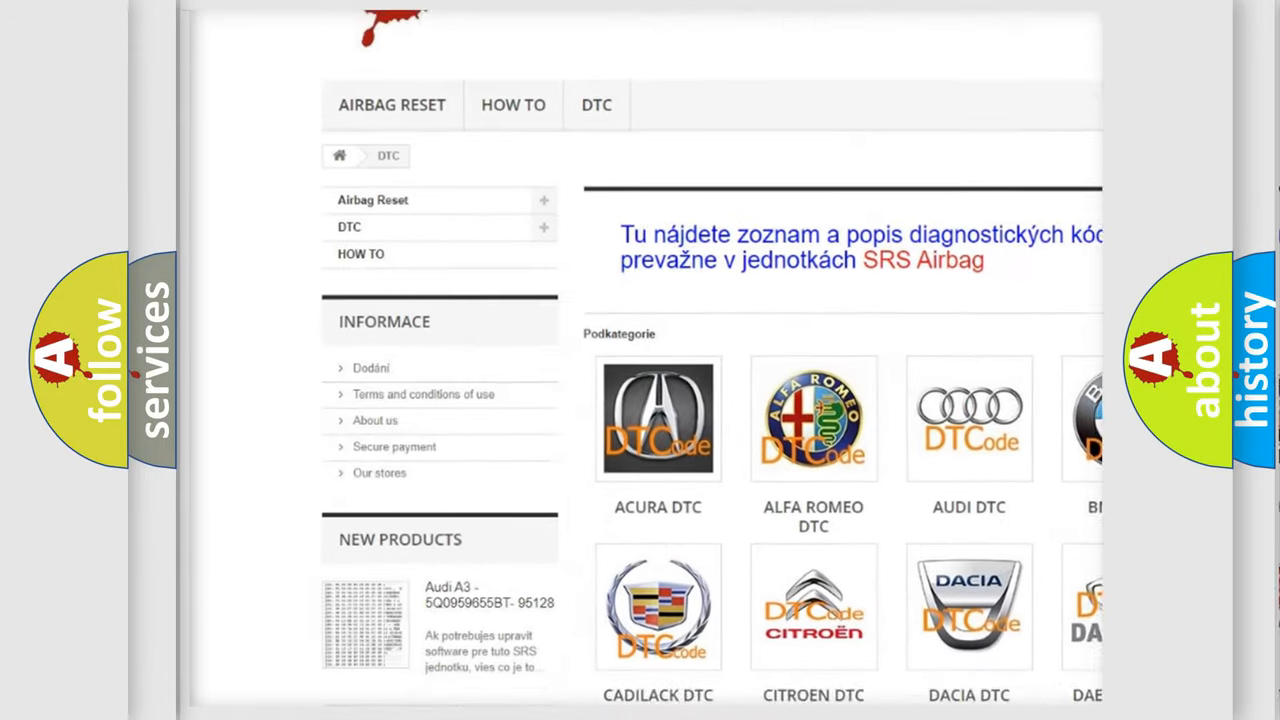
Open the BMW DTC category from the subcategory grid, listing codes like _05, _10 and 5D95
scroll("down", 3)
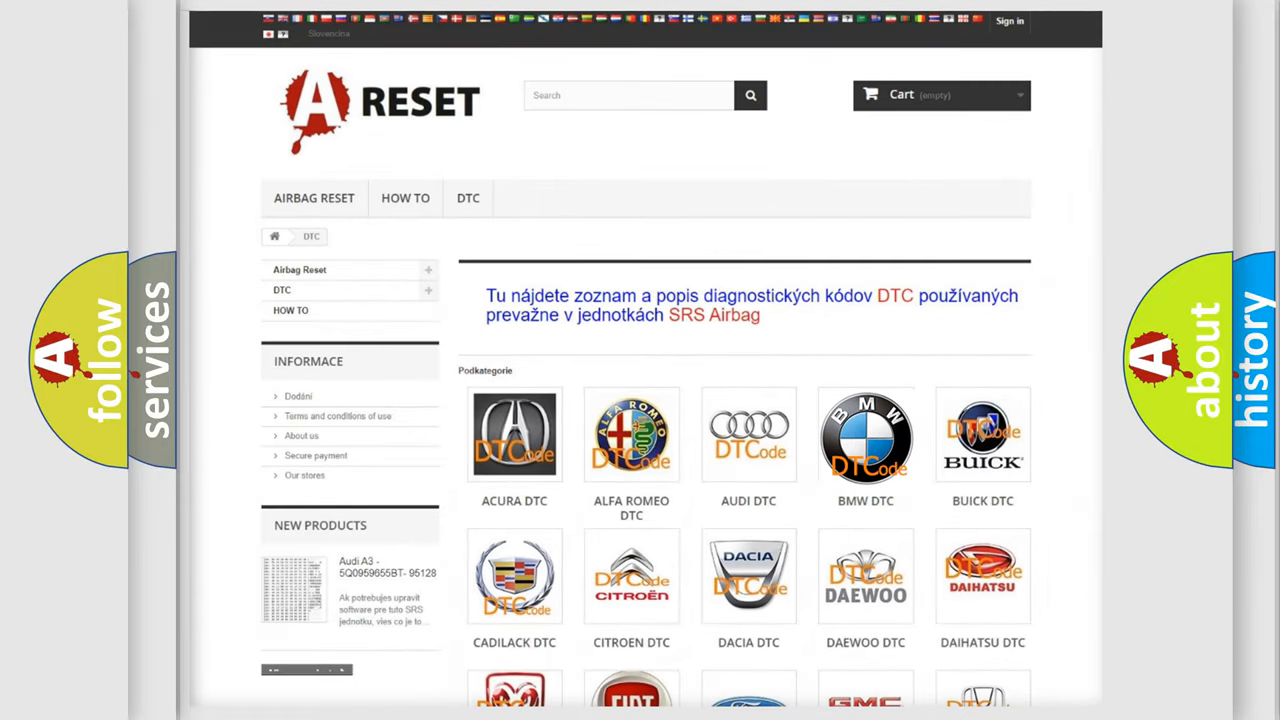
left_click(864, 436)
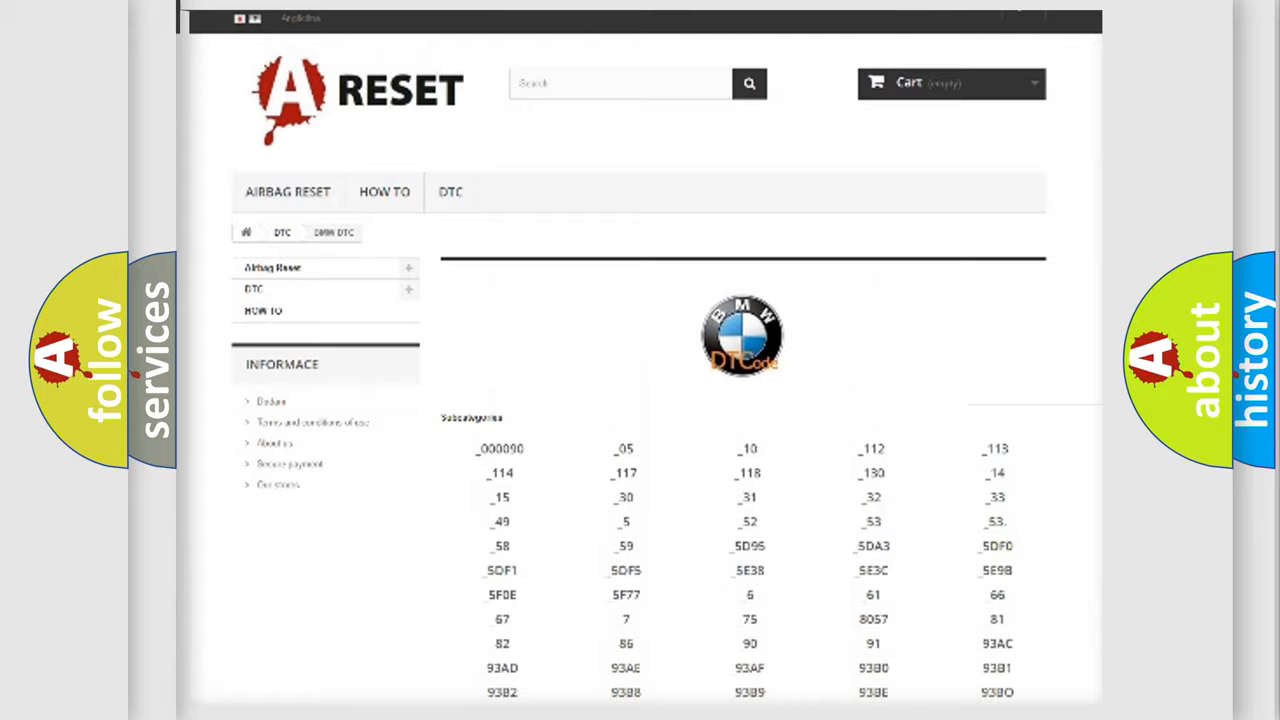